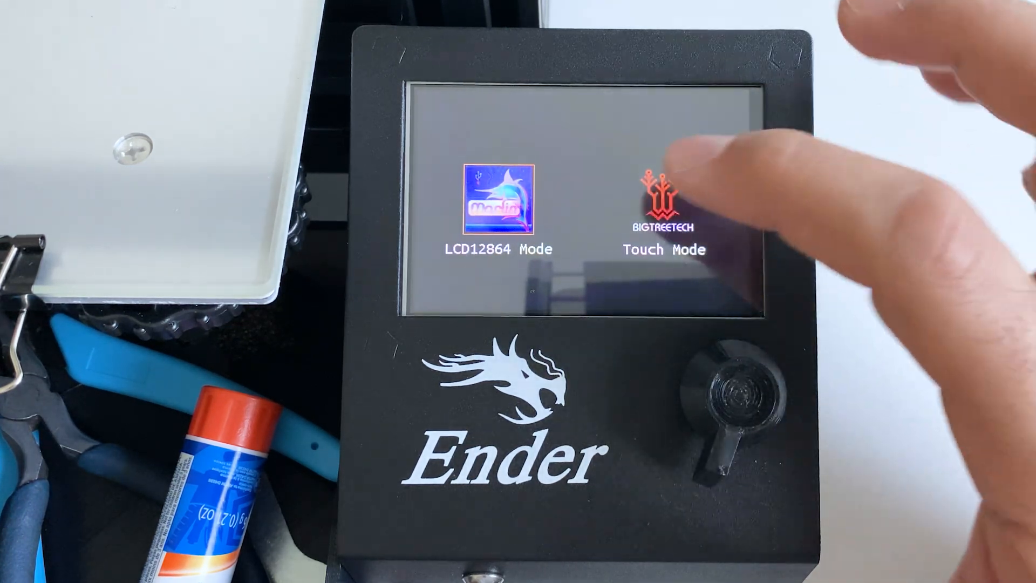
- Select the BIGTREETECH Touch Mode icon to leave LCD12864 Mode
left_click(665, 205)
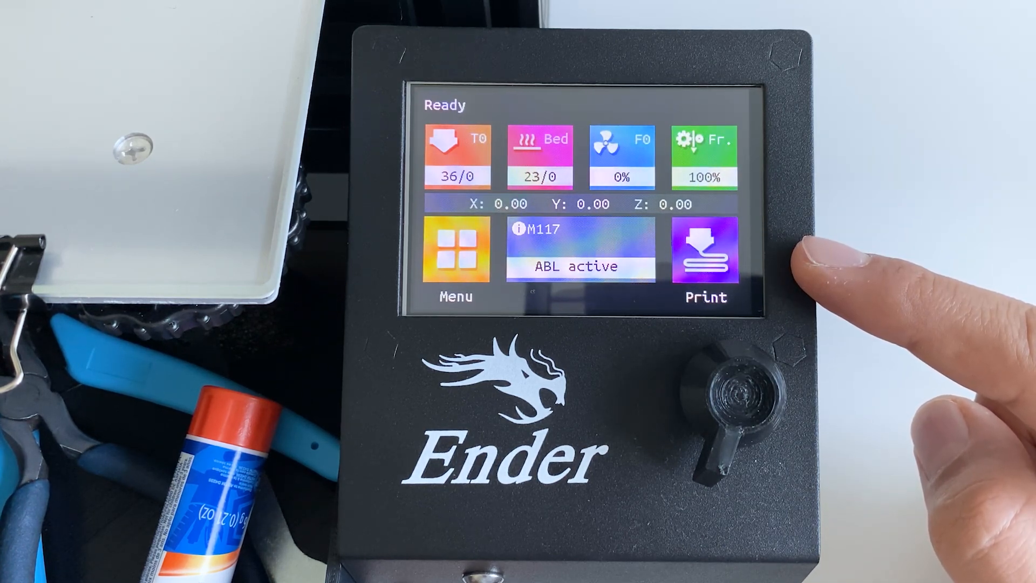
- Toggle the status tile between flow rate and speed, ending on Sp. 100%
left_click(704, 155)
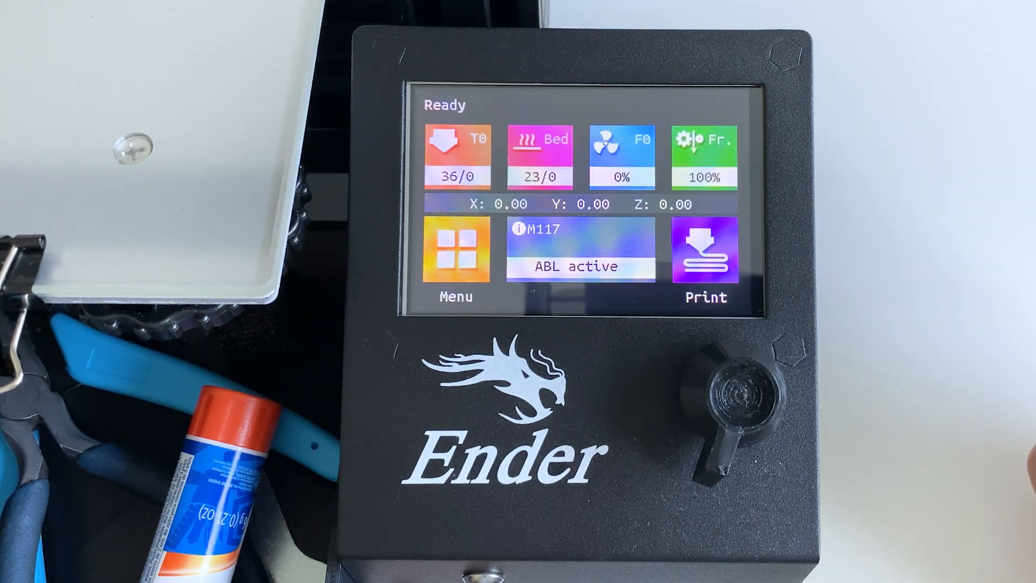
left_click(706, 152)
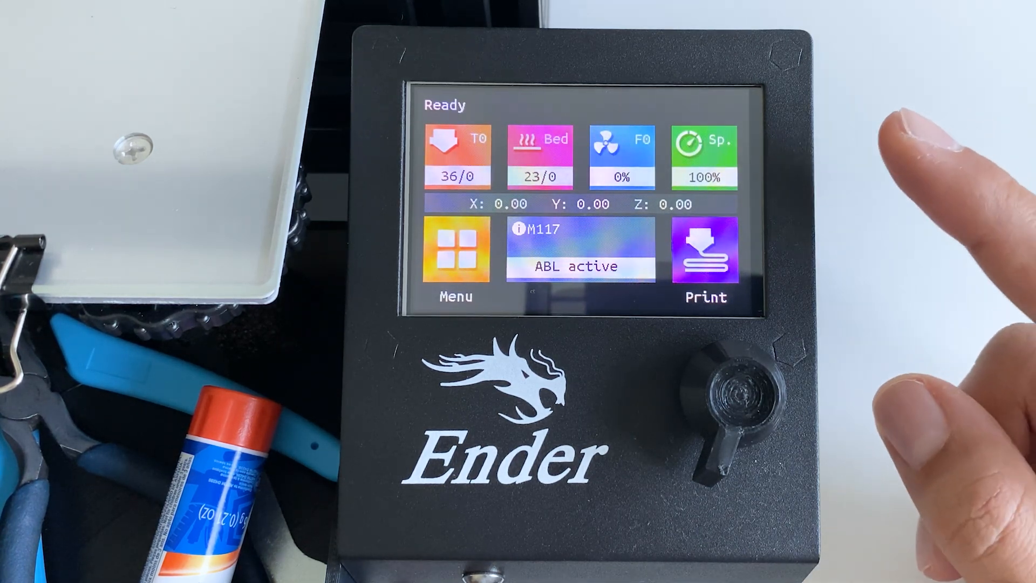
left_click(704, 155)
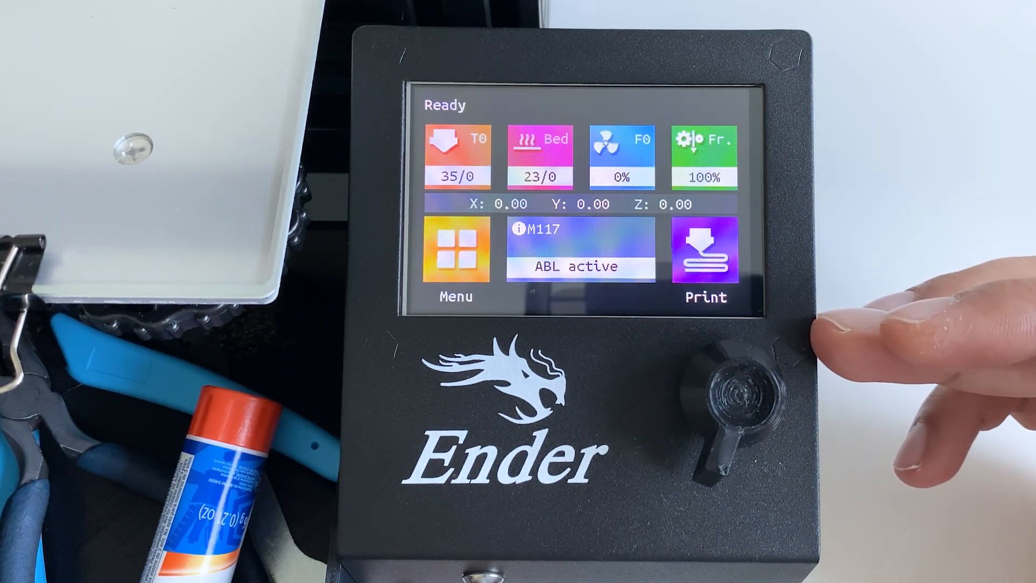
left_click(704, 156)
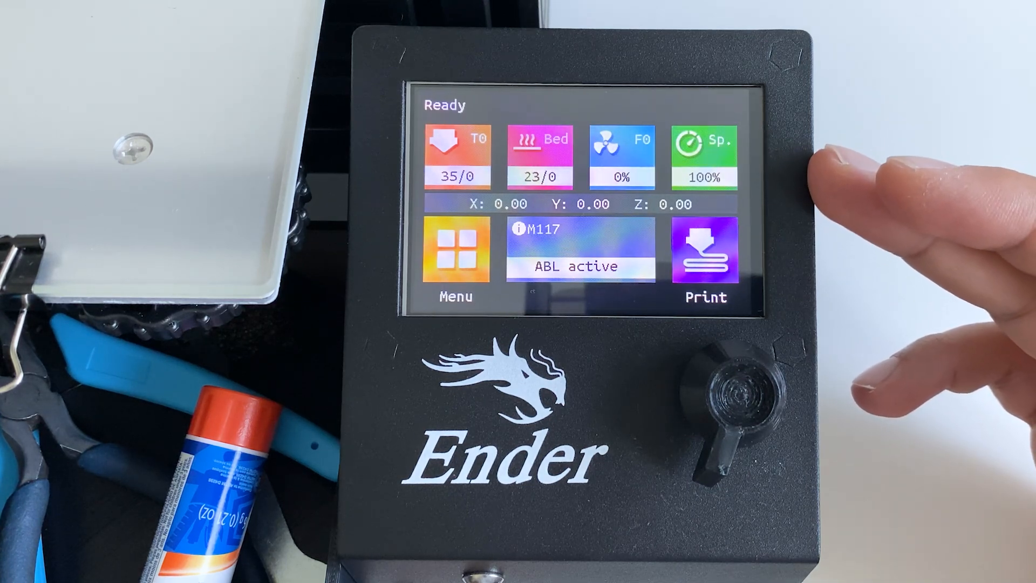